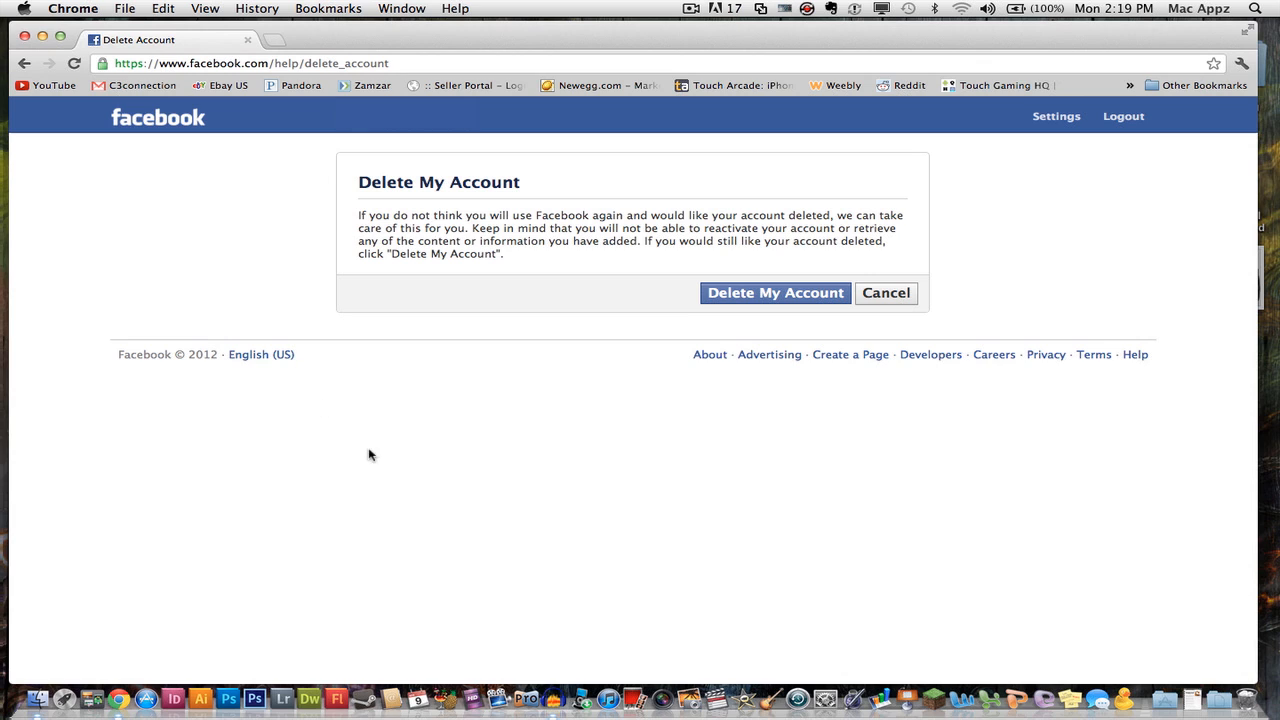
mouse_move(428, 432)
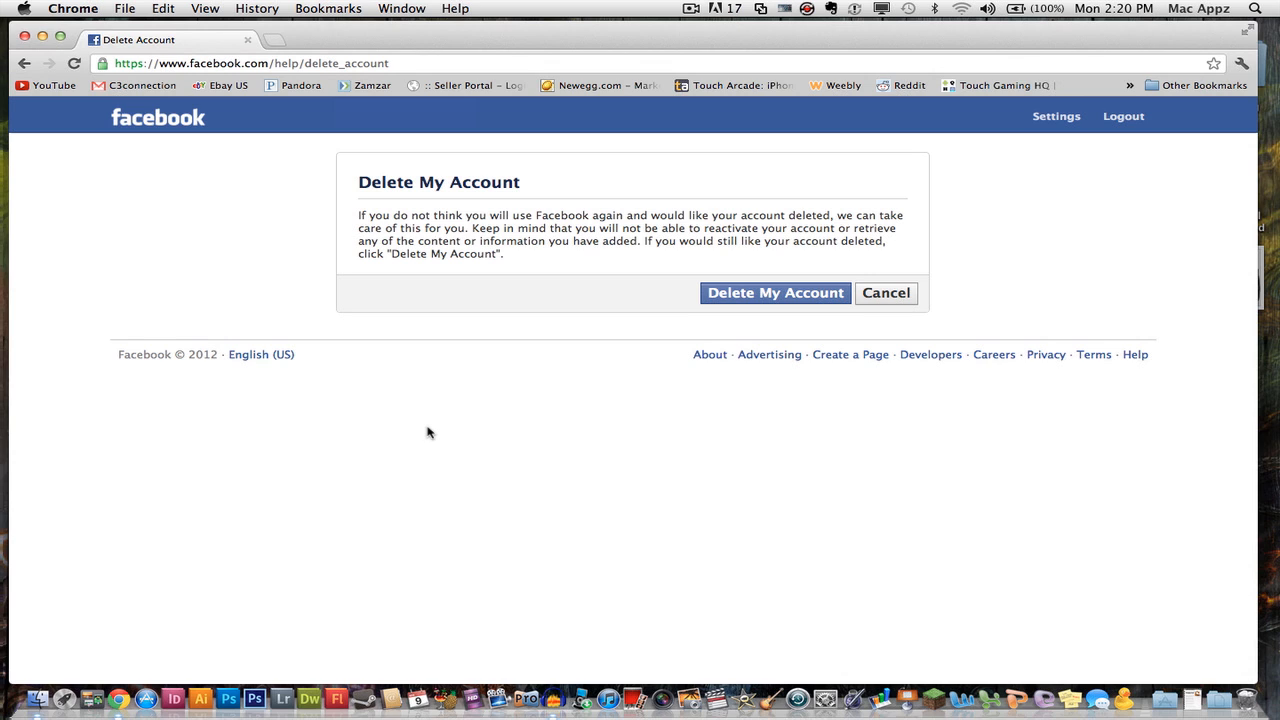
mouse_move(530, 517)
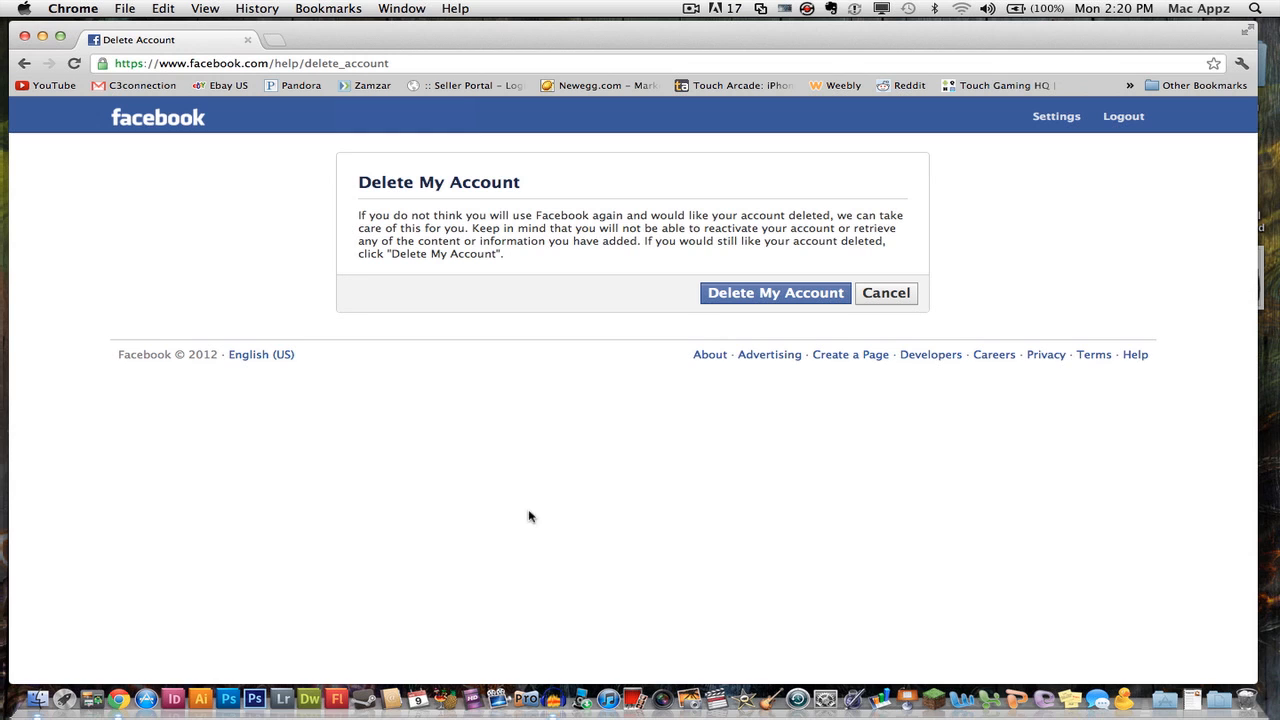
mouse_move(735, 231)
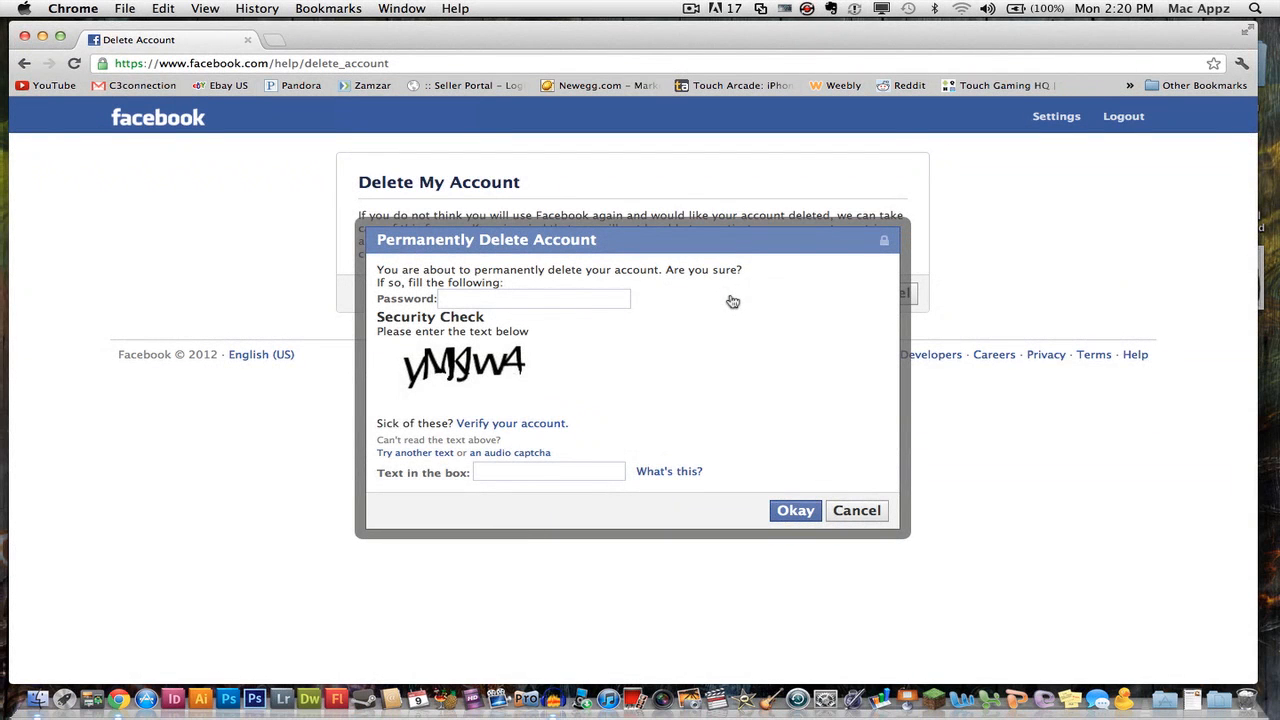
mouse_move(540, 386)
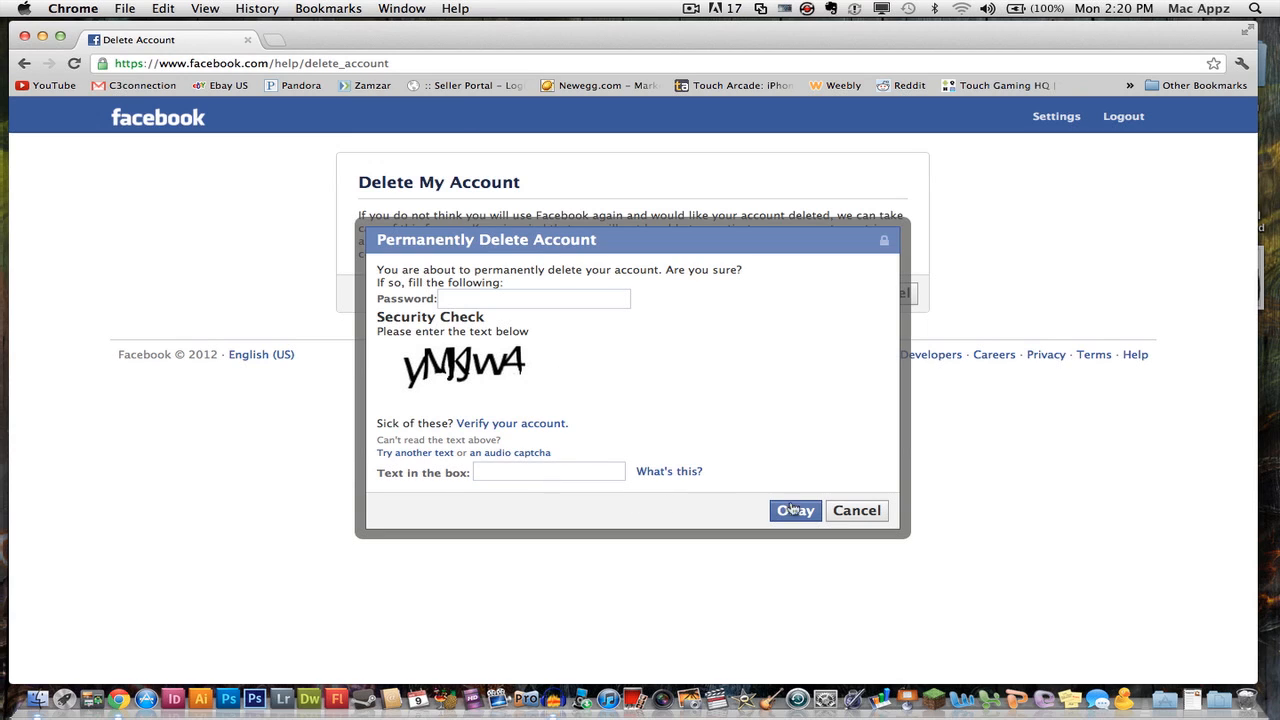
mouse_move(800, 422)
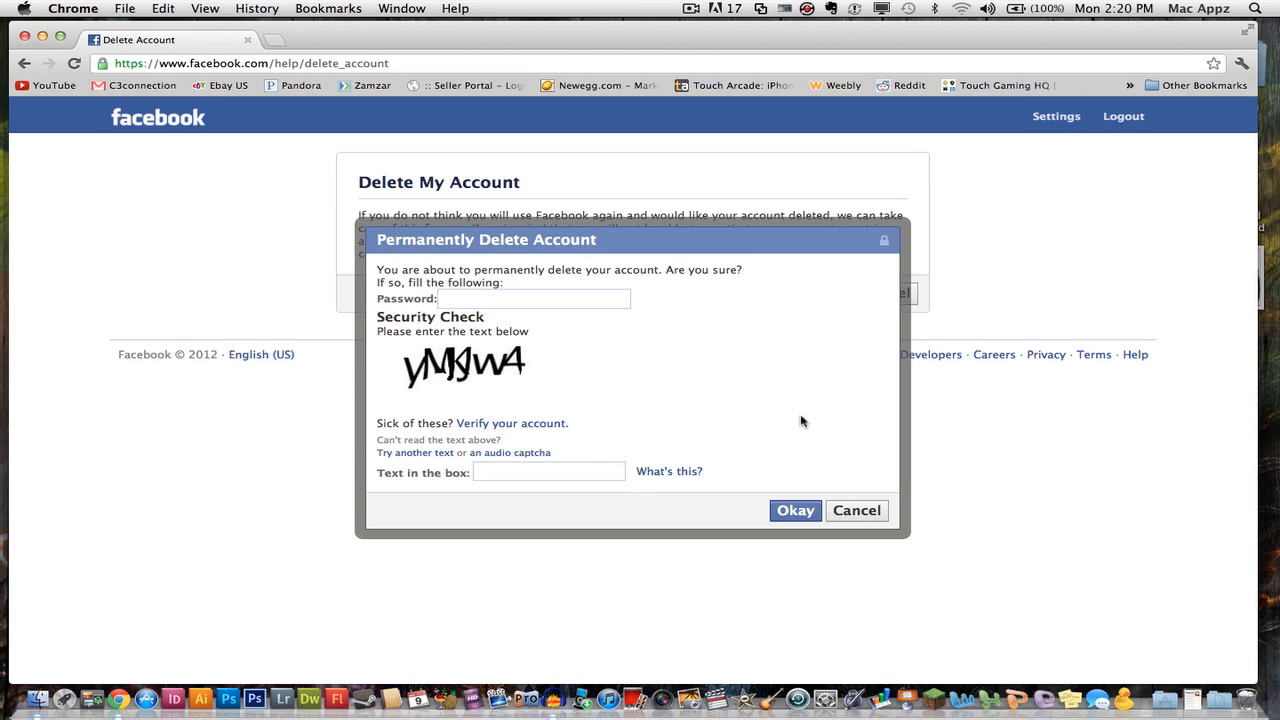
mouse_move(832, 468)
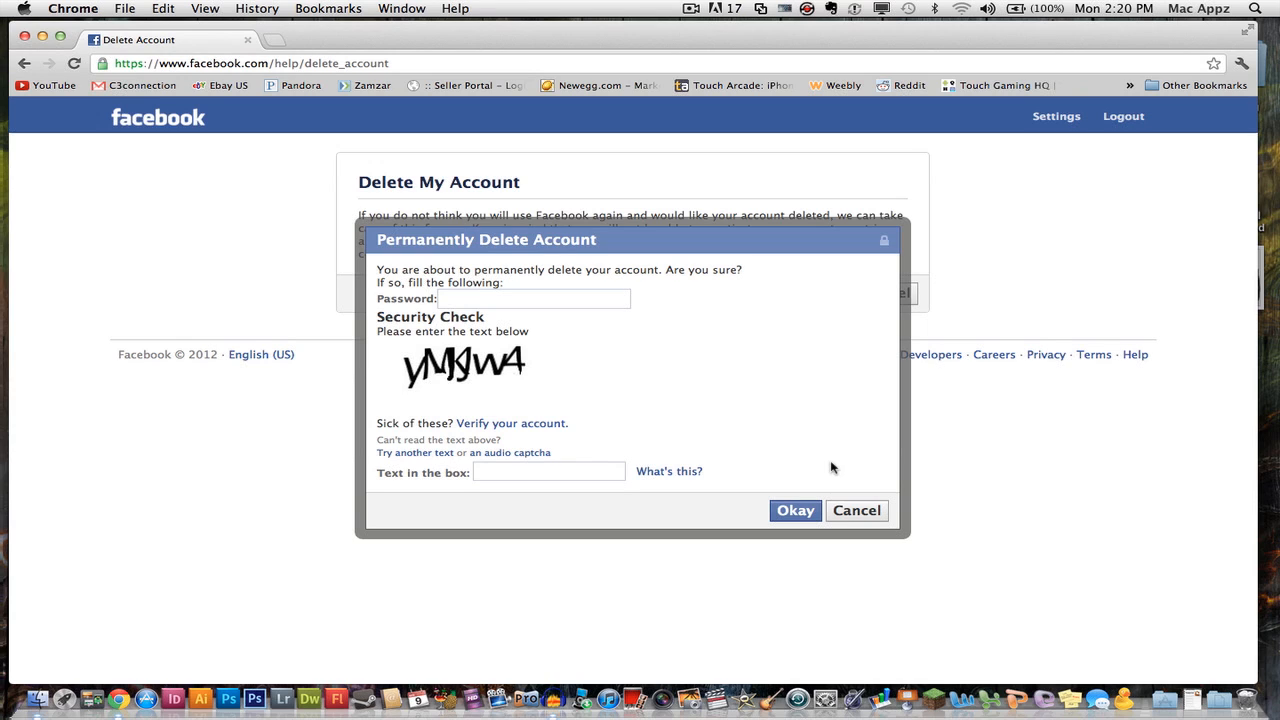